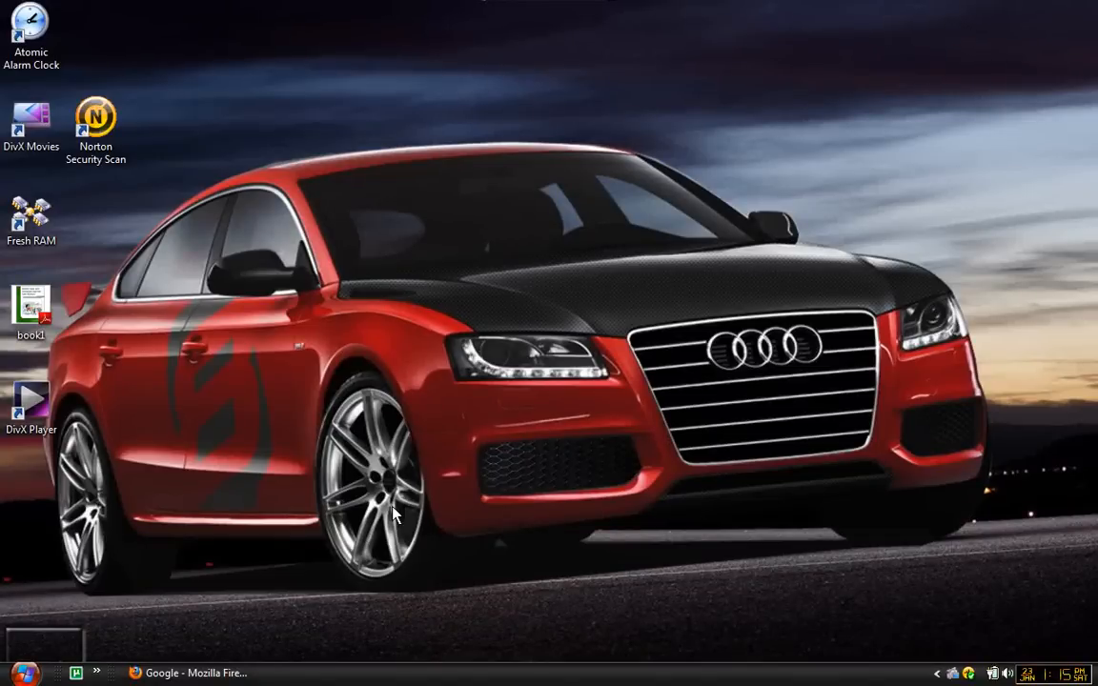
{"action": "mouse_move", "coordinate": [324, 641]}
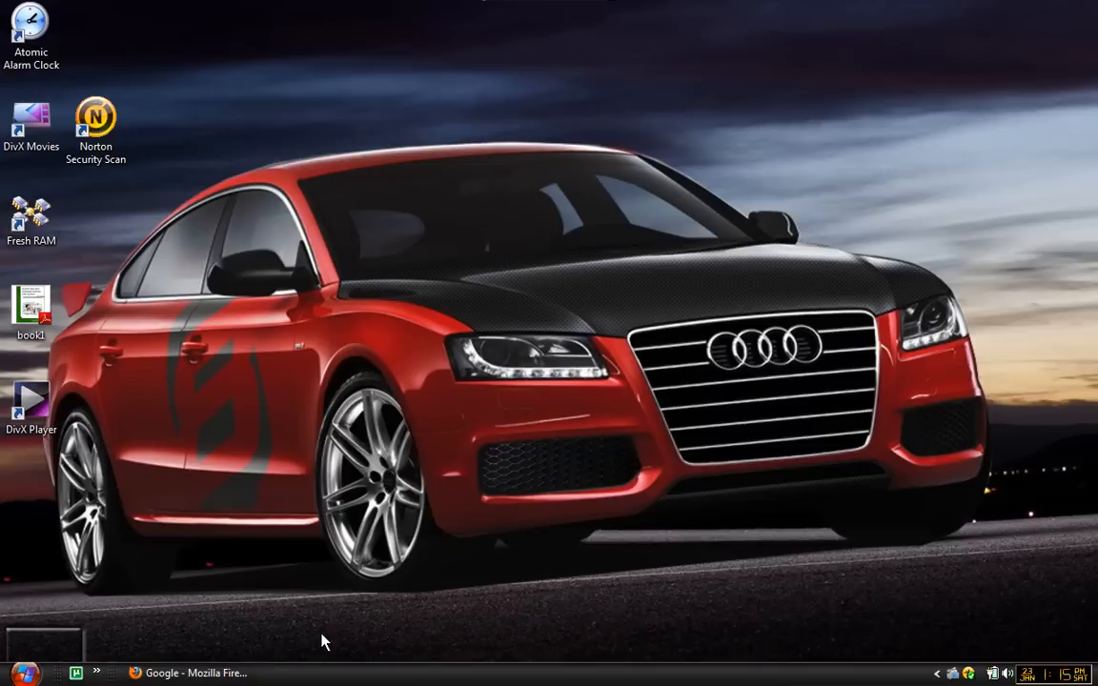
Step: Restore the Firefox window and search Google for inurl:/view/index.shtml
{"action": "left_click", "coordinate": [188, 673]}
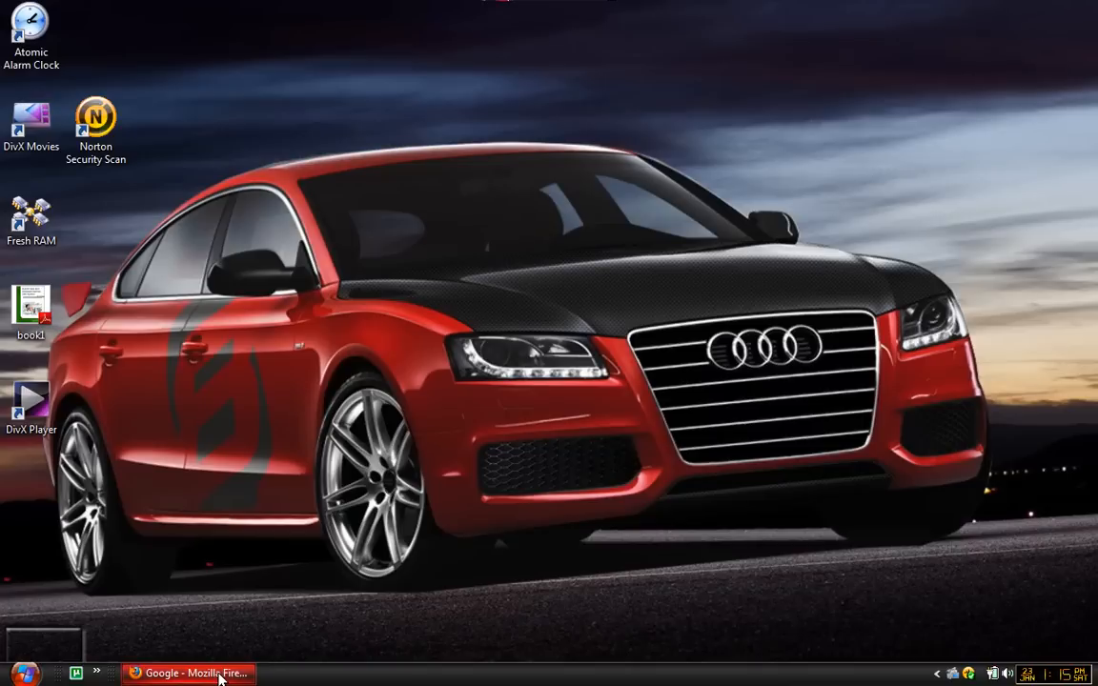
{"action": "left_click", "coordinate": [188, 672]}
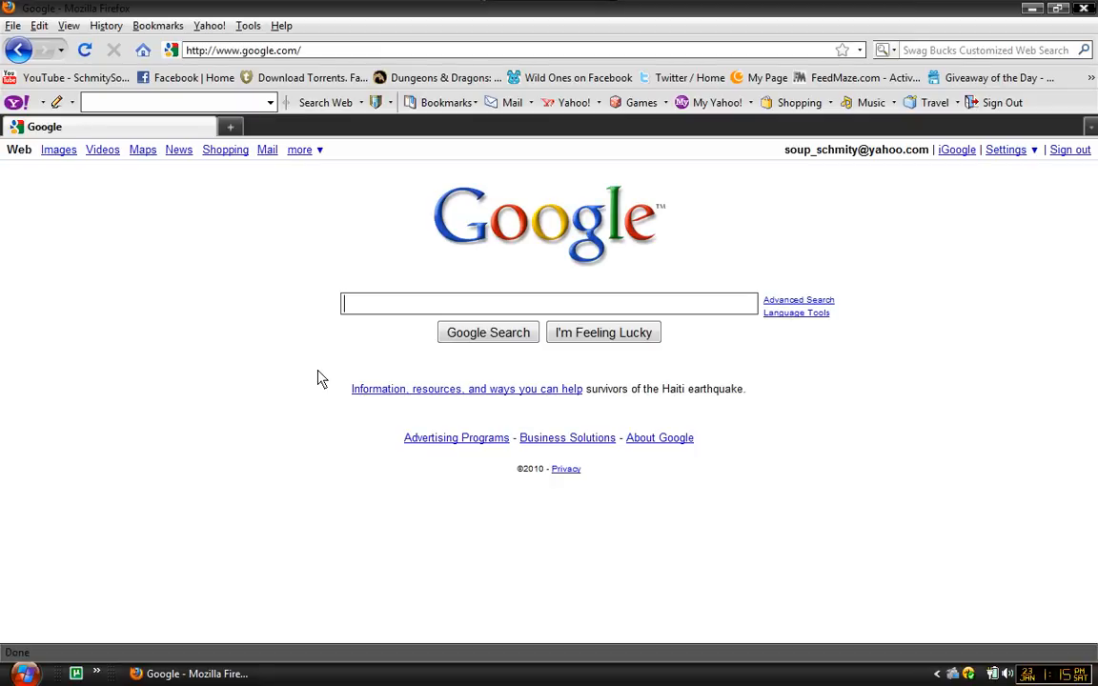
{"action": "type", "text": "inurl:/view/index.shtml"}
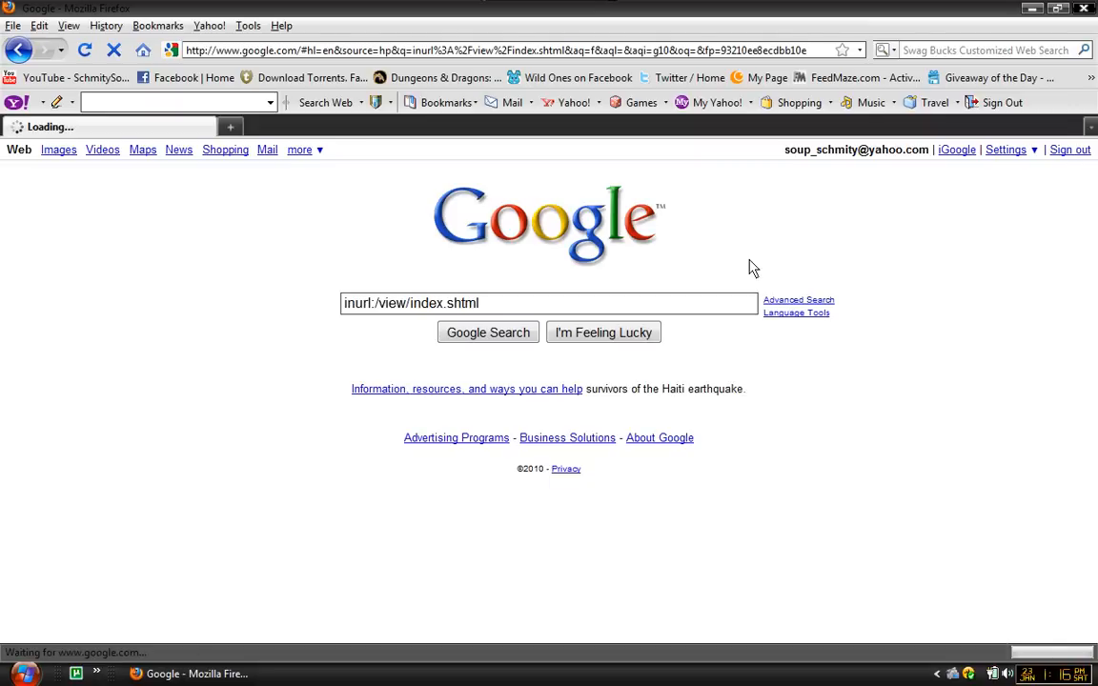
Step: Enter the CAPTCHA characters 'milif' and submit the I'm human! check
{"action": "left_click", "coordinate": [486, 332]}
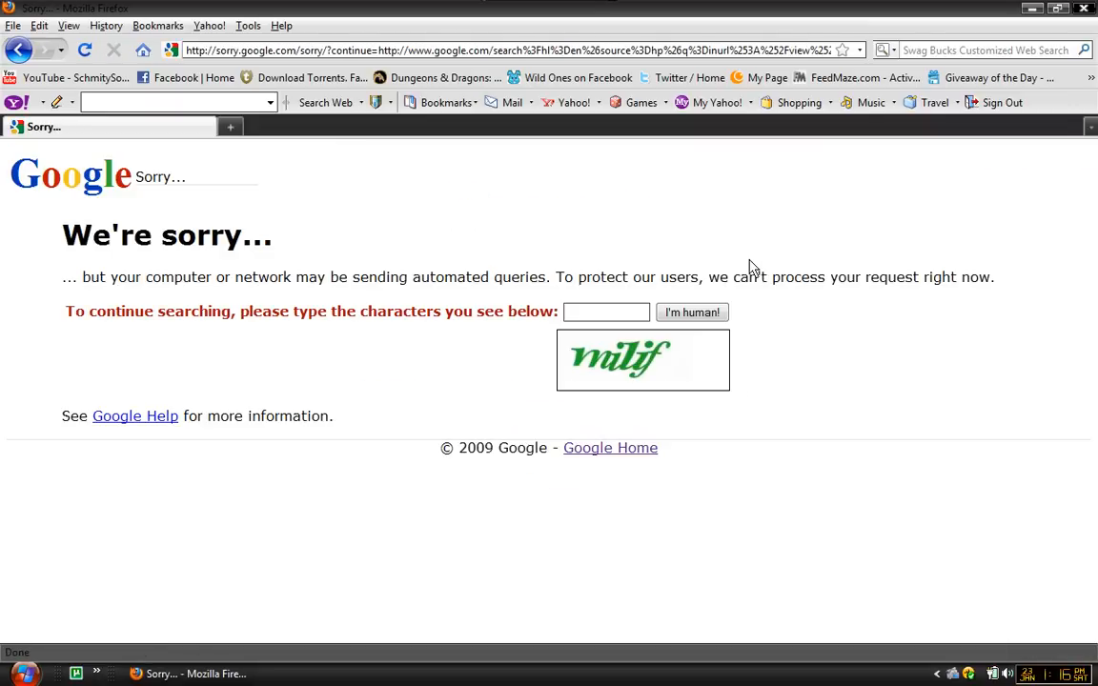
{"action": "mouse_move", "coordinate": [640, 329]}
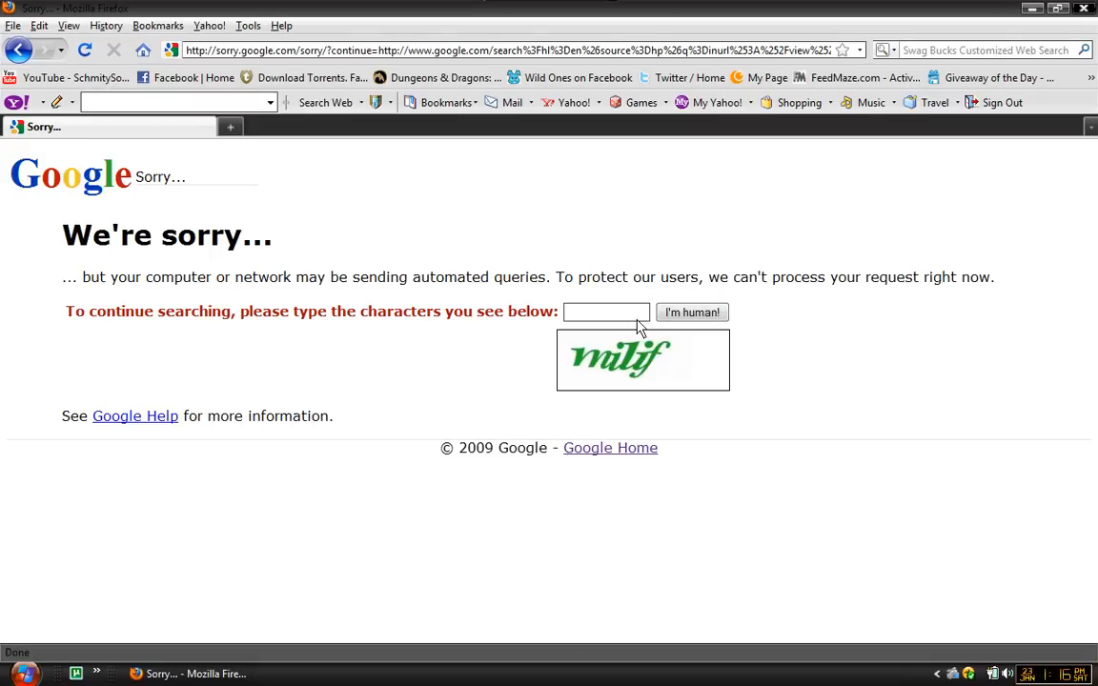
{"action": "type", "text": "mil"}
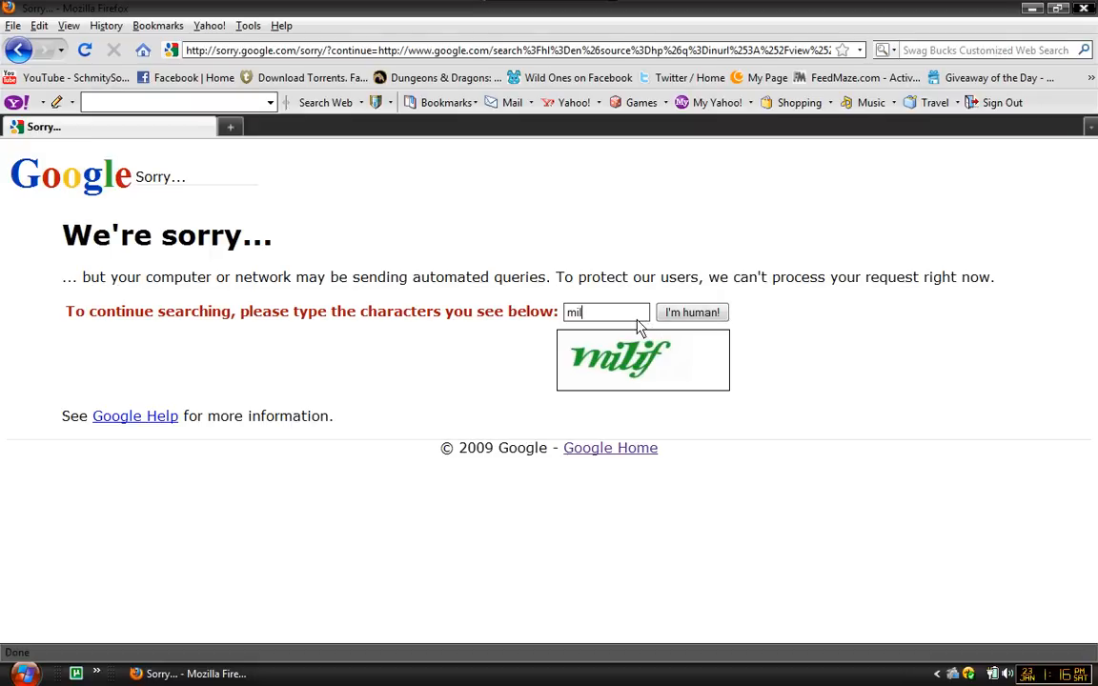
{"action": "type", "text": "if"}
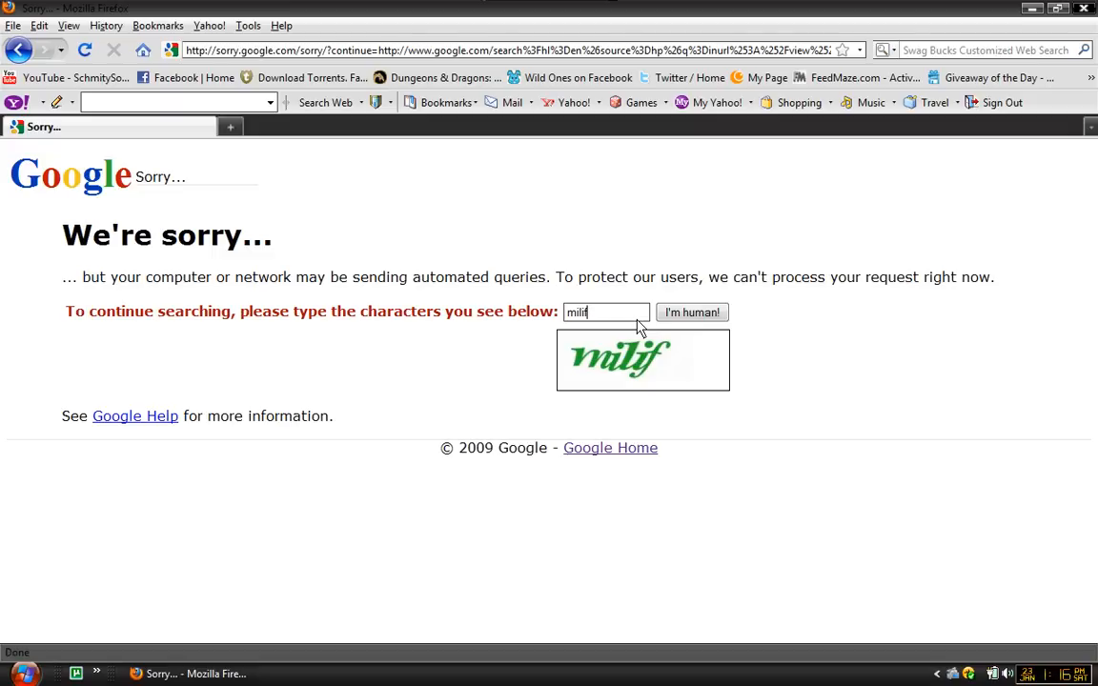
{"action": "left_click", "coordinate": [692, 313]}
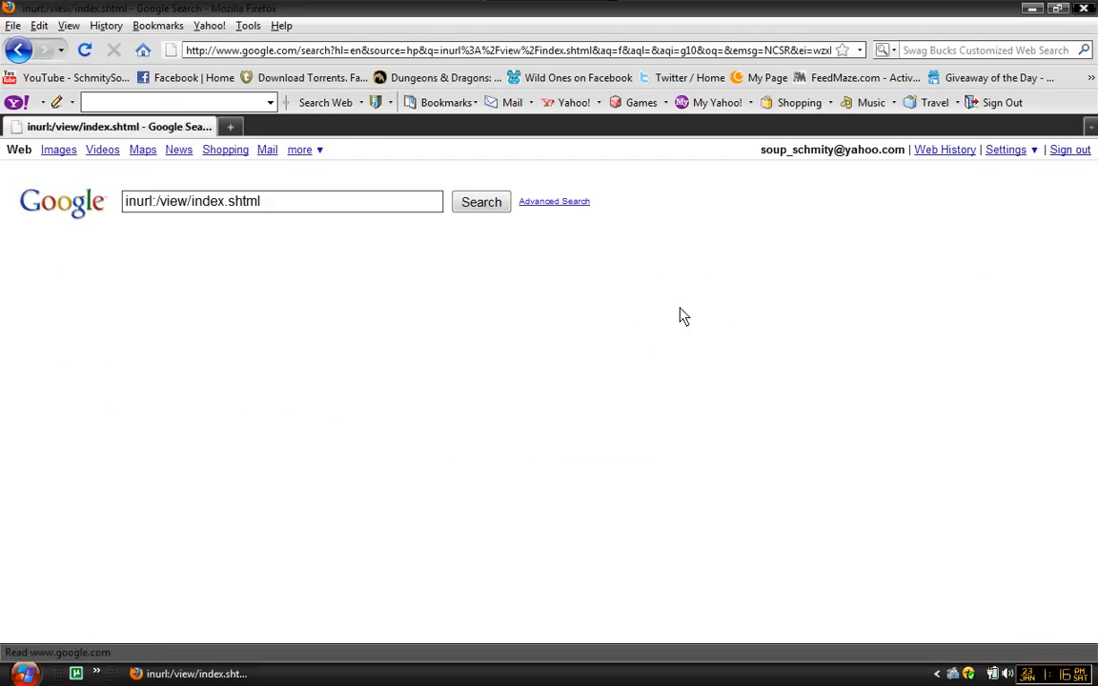
Step: Open 'The Sandbar Webcam - webcam' link from the search results
{"action": "left_click", "coordinate": [480, 201]}
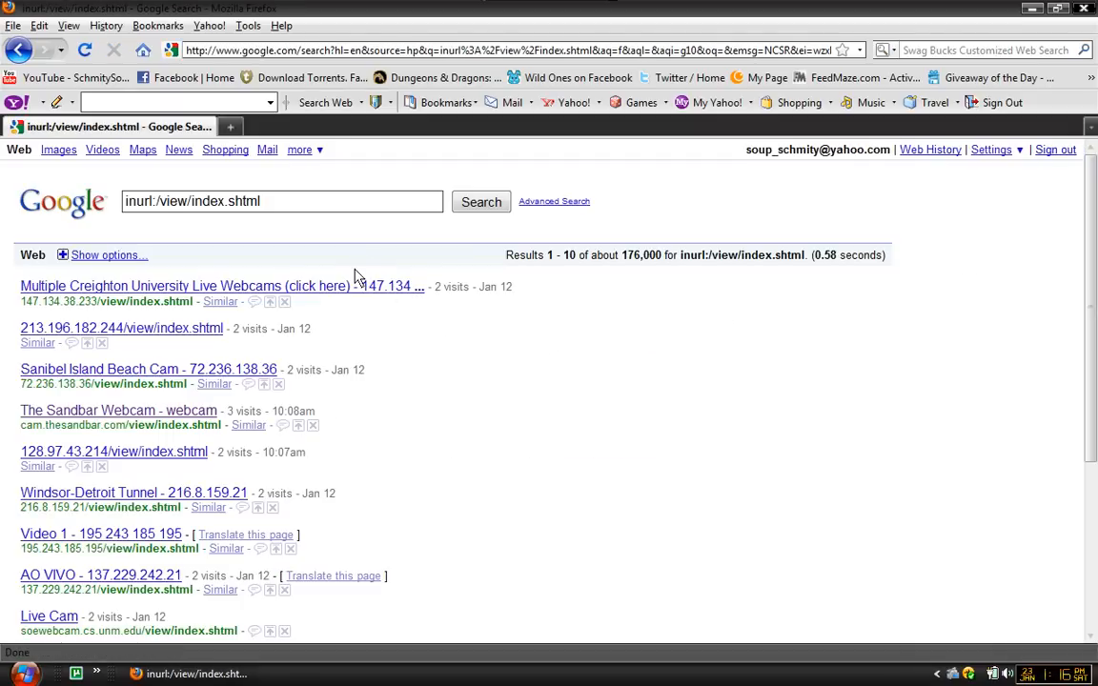
{"action": "mouse_move", "coordinate": [134, 534]}
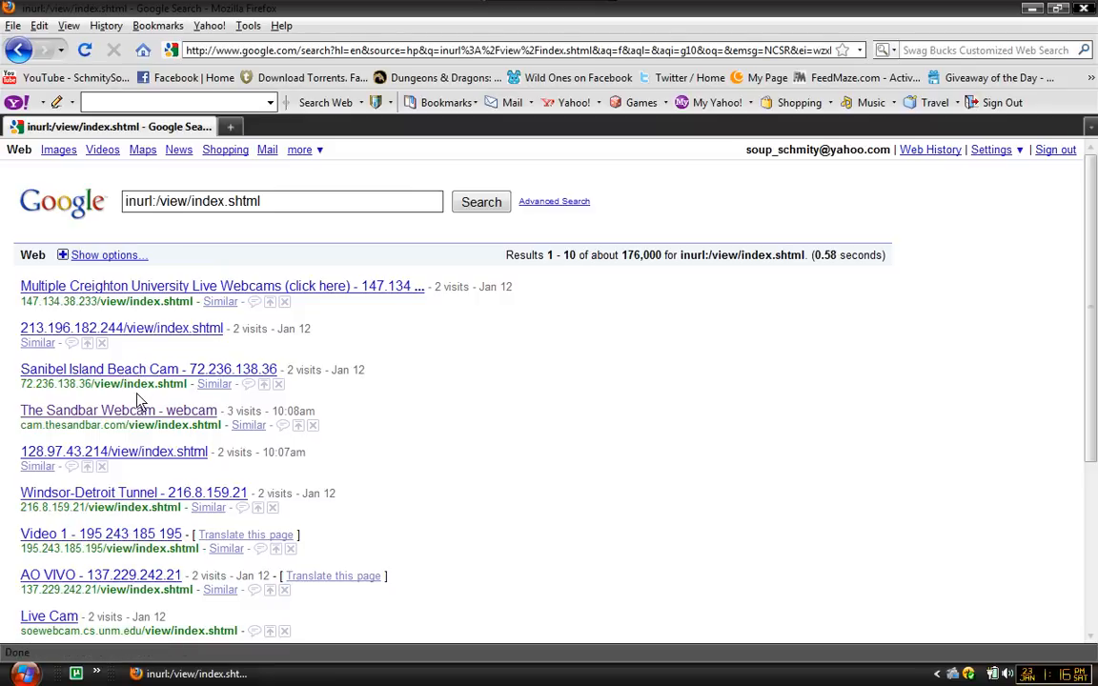
{"action": "mouse_move", "coordinate": [134, 414]}
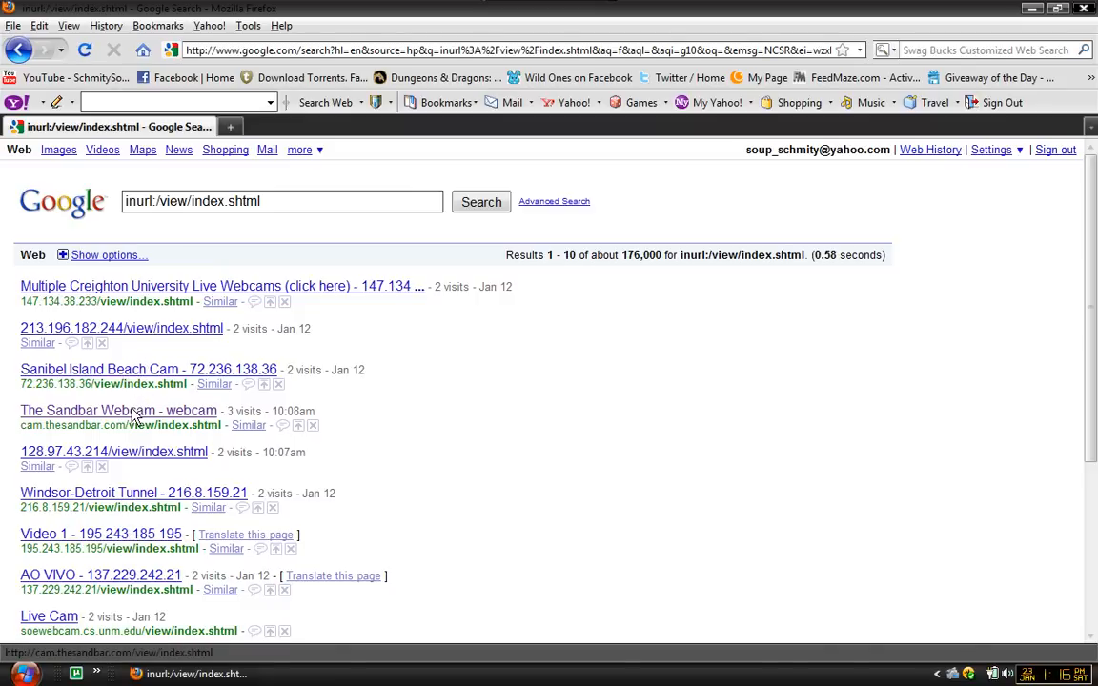
{"action": "left_click", "coordinate": [118, 410]}
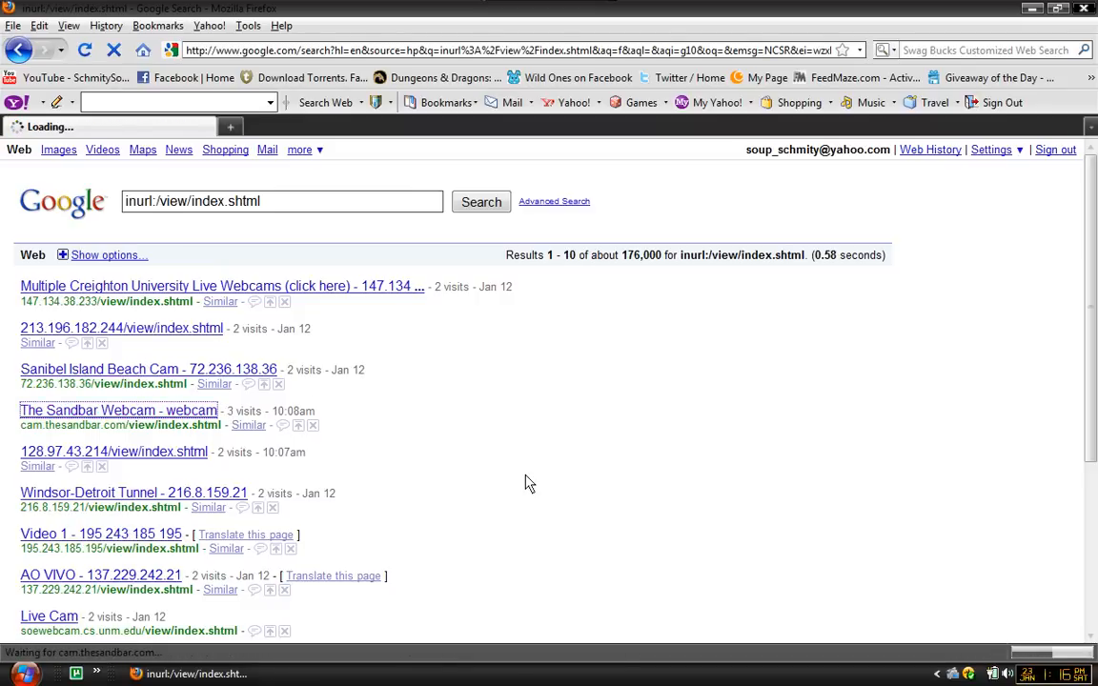
Step: Let the AXIS 210 Live view page load and scroll down to the full camera image
{"action": "left_click", "coordinate": [118, 410]}
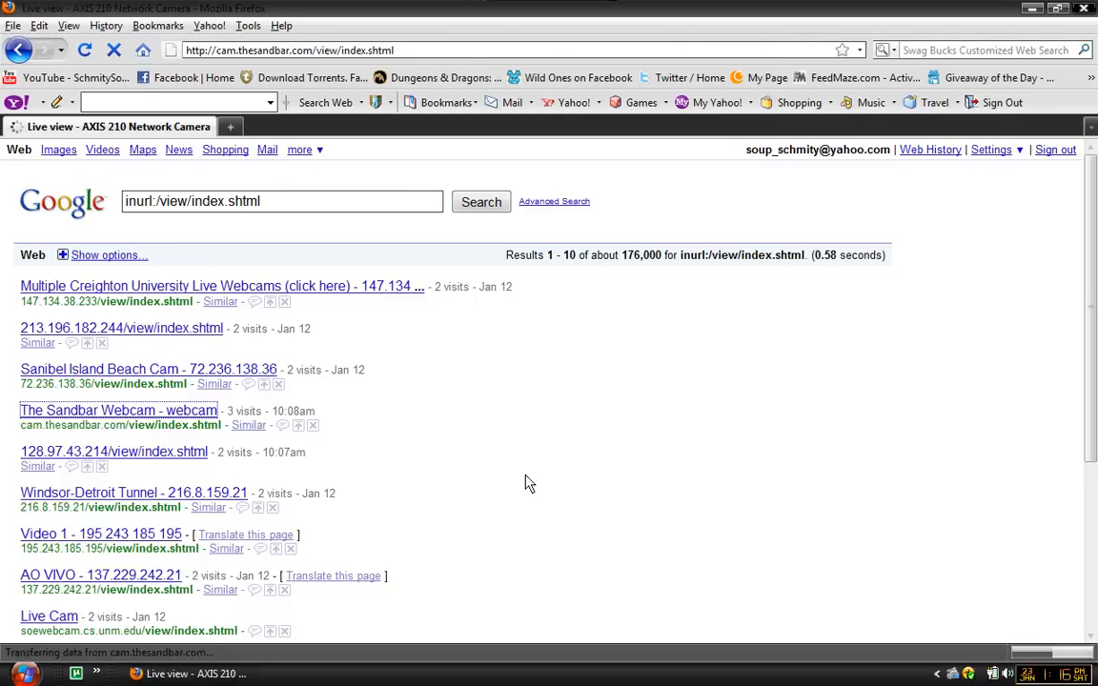
{"action": "left_click", "coordinate": [118, 410]}
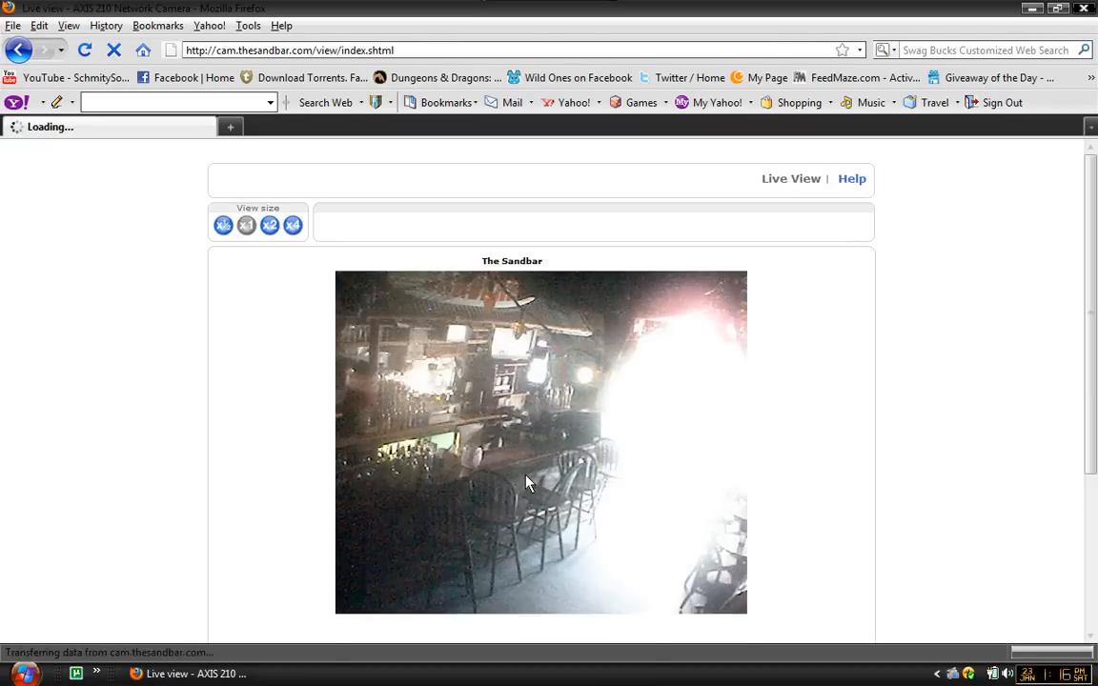
{"action": "mouse_move", "coordinate": [577, 433]}
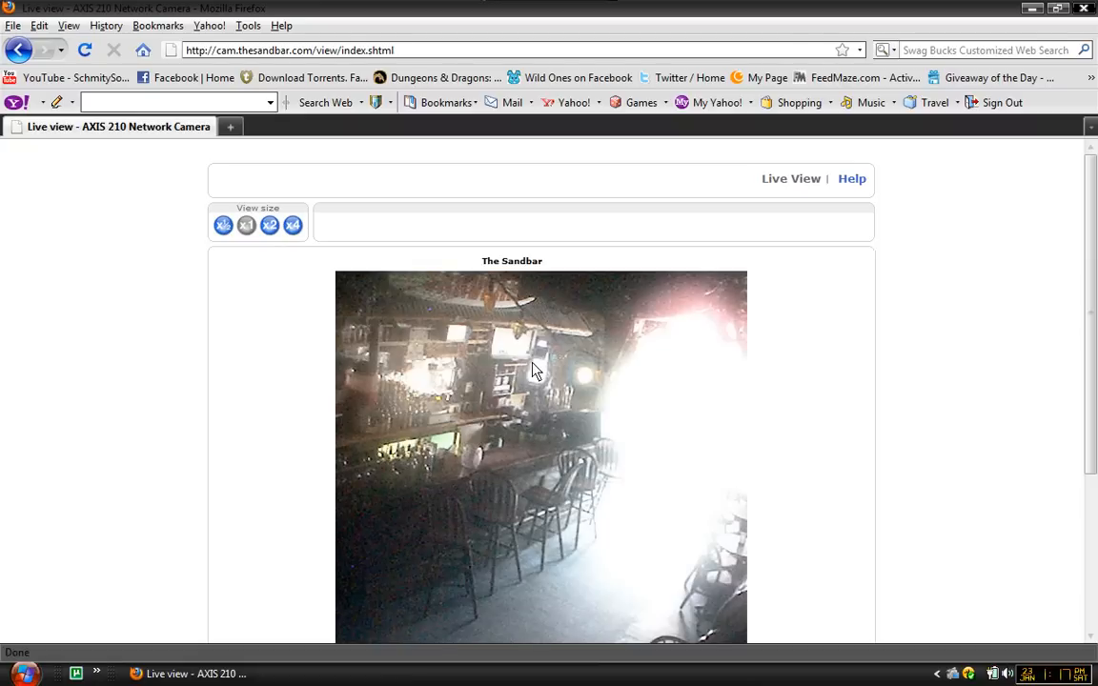
{"action": "scroll", "scroll_direction": "down", "scroll_amount": 3}
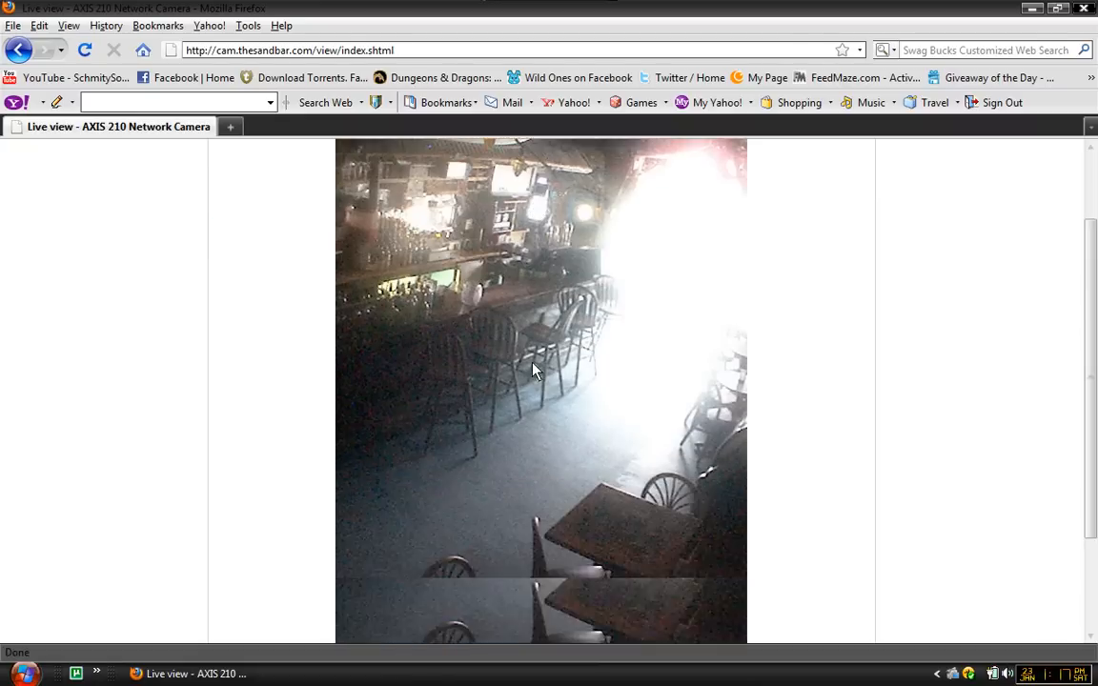